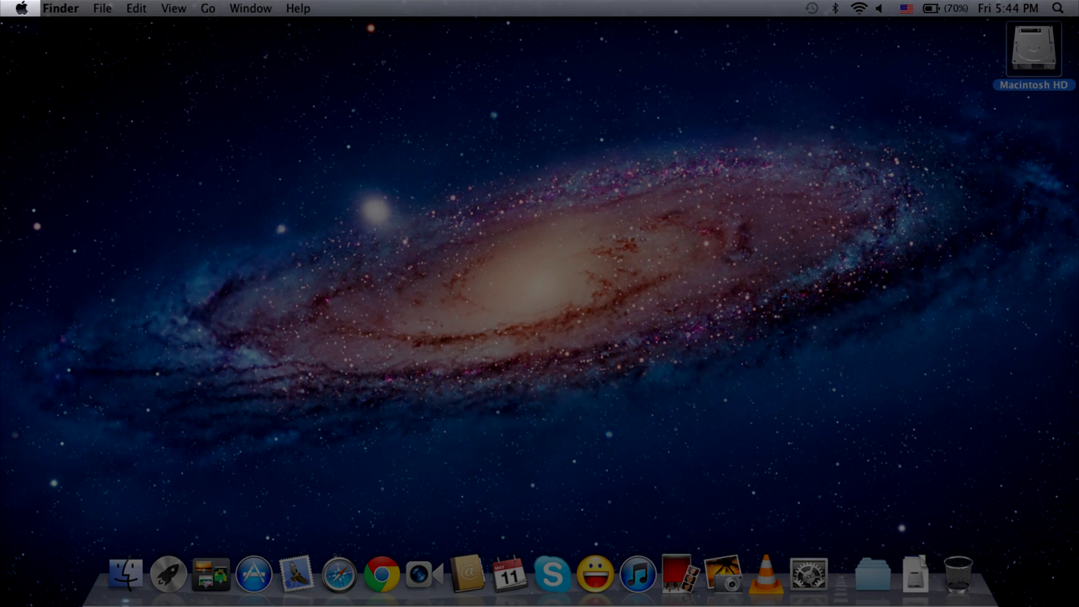
- From the Apple menu, bring up the System Preferences overview of all panes
left_click(20, 8)
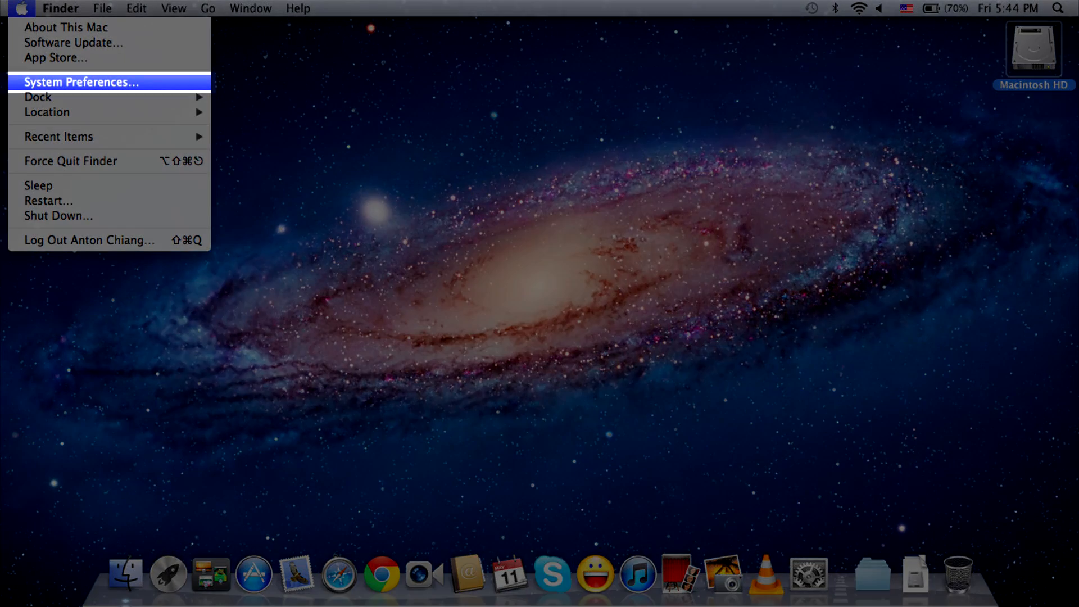
left_click(81, 81)
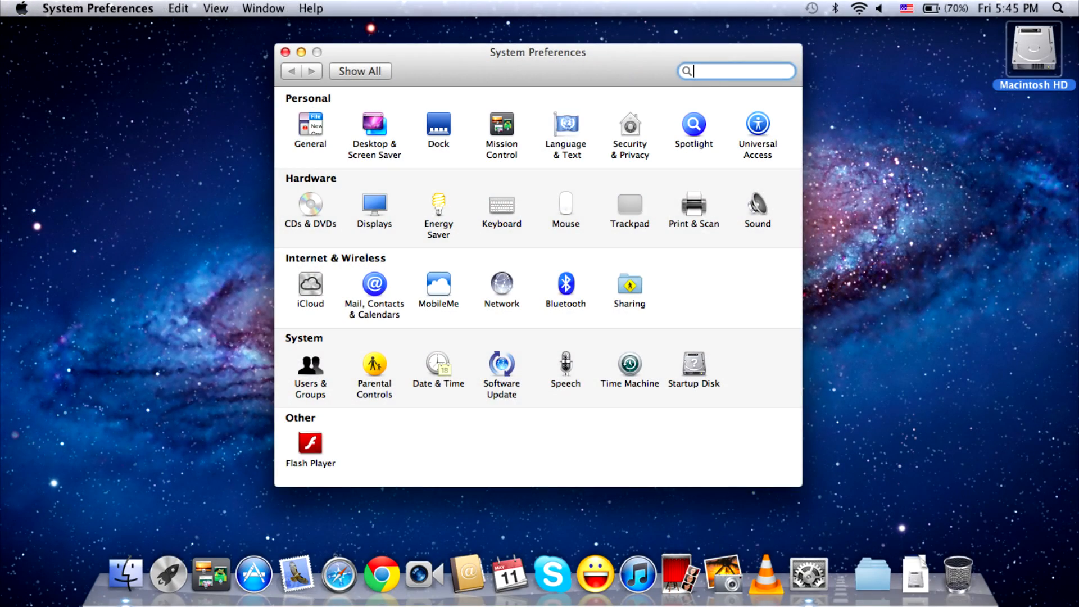
left_click(565, 286)
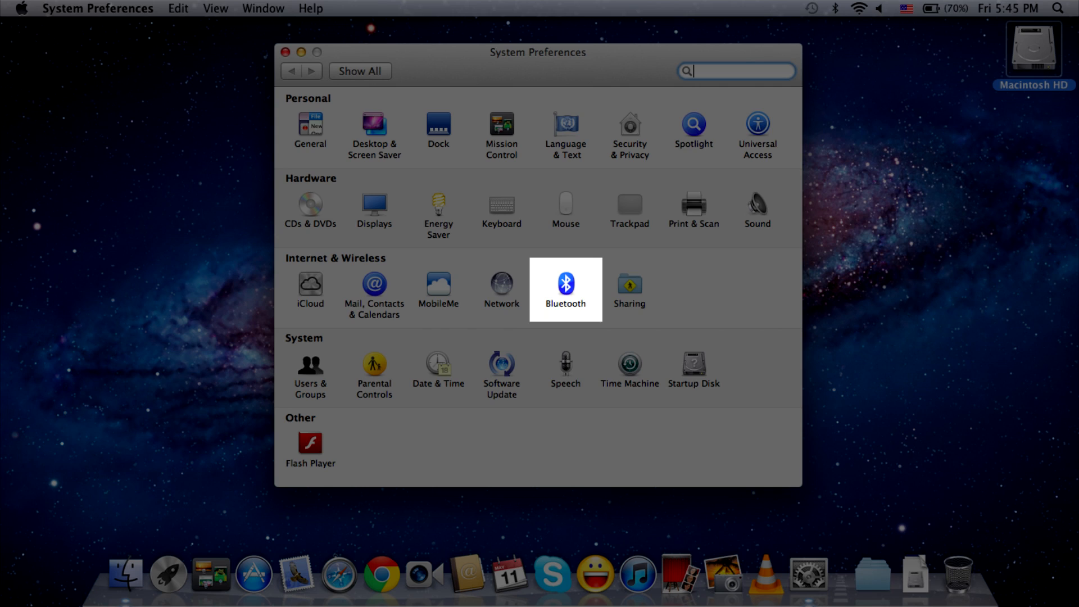
- In the Bluetooth pane, continue pairing with the discovered Logitech K760 keyboard
left_click(565, 284)
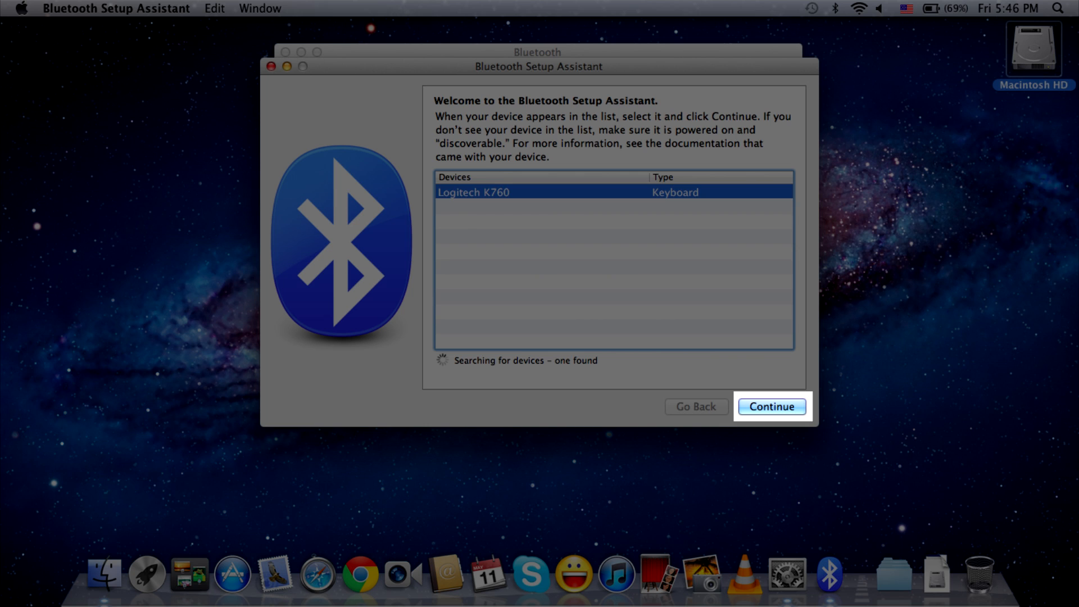
left_click(771, 406)
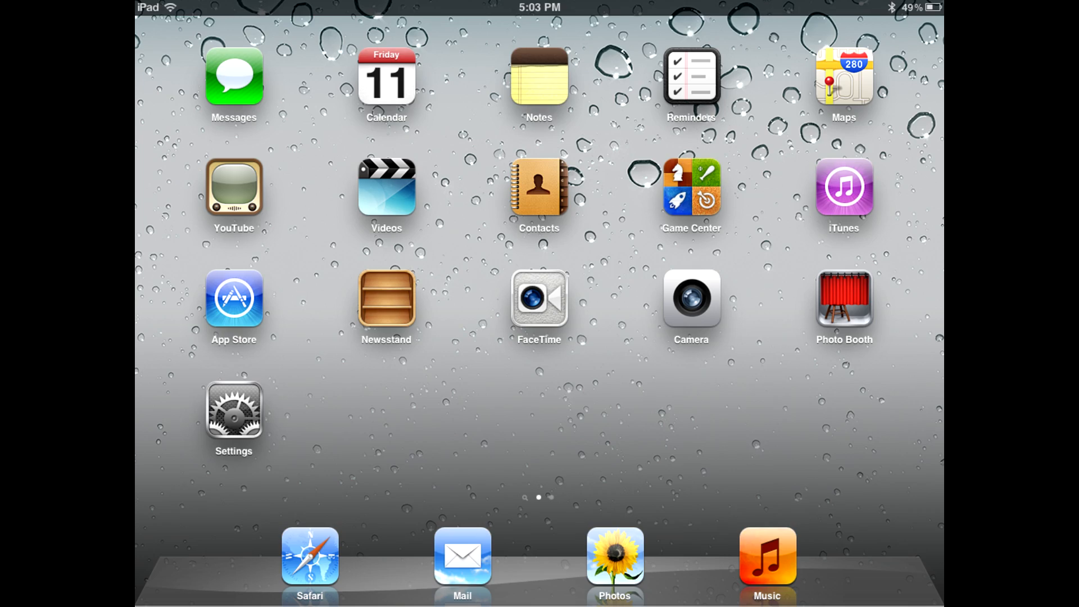
- From the iPad home screen, reach the Bluetooth page in Settings
left_click(233, 414)
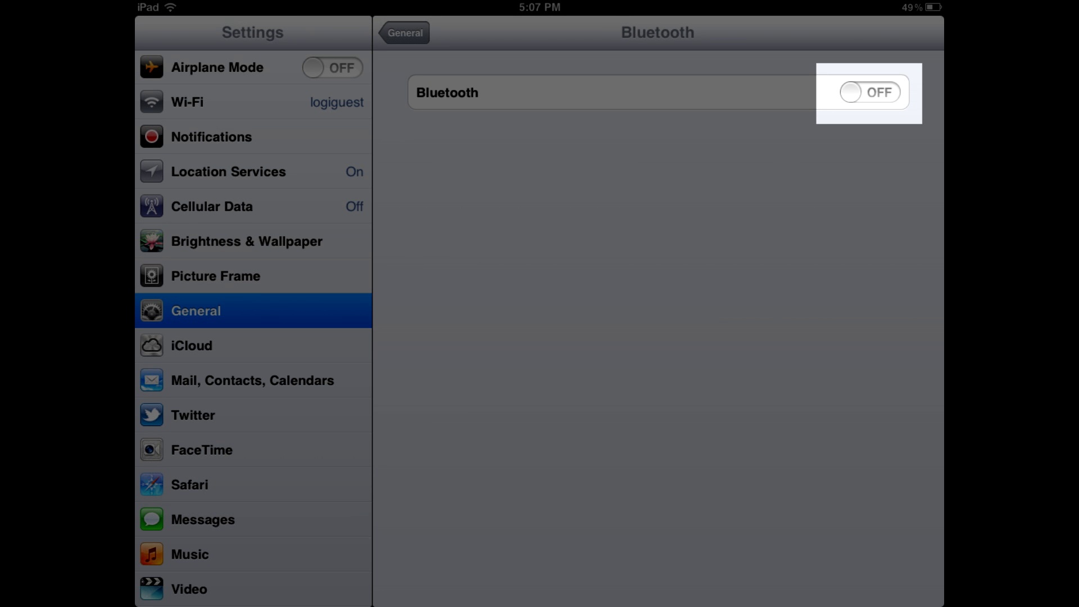
- Switch iPad Bluetooth on and select Logitech K760 from the Devices list to pair
left_click(870, 92)
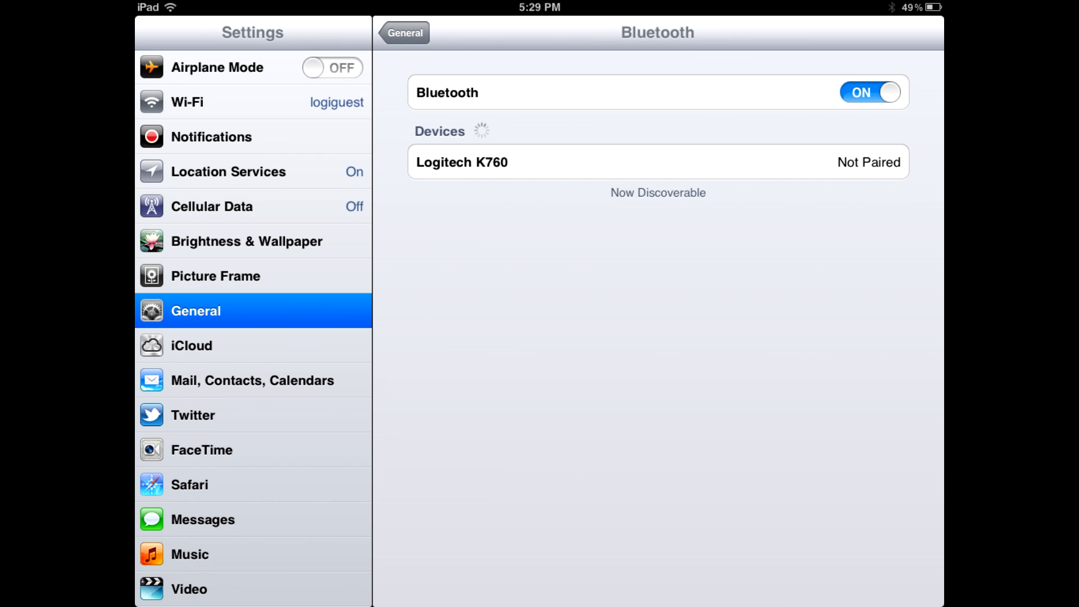
left_click(461, 161)
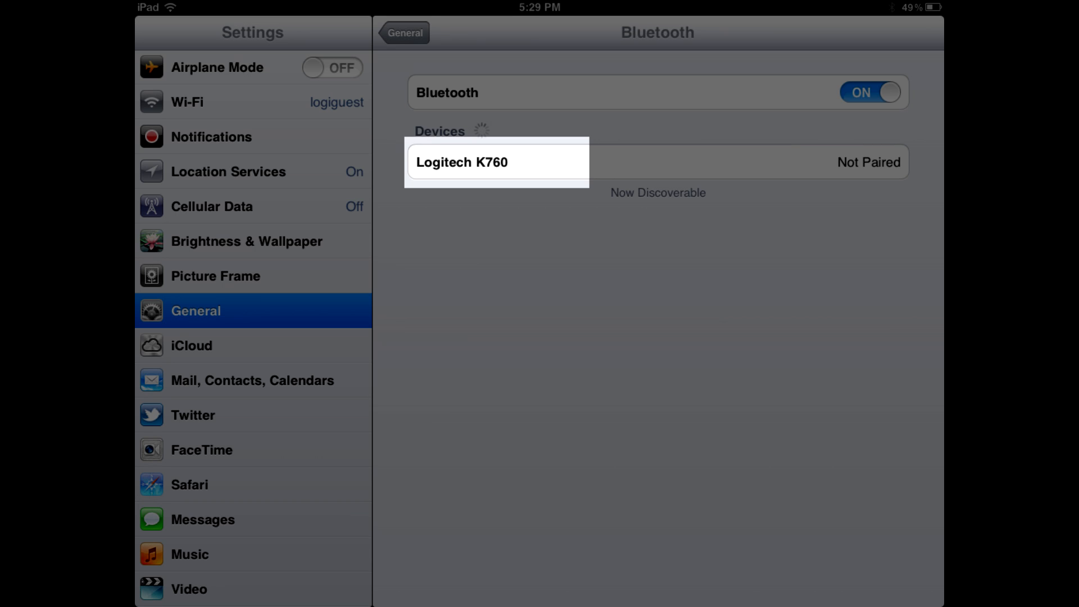
left_click(496, 162)
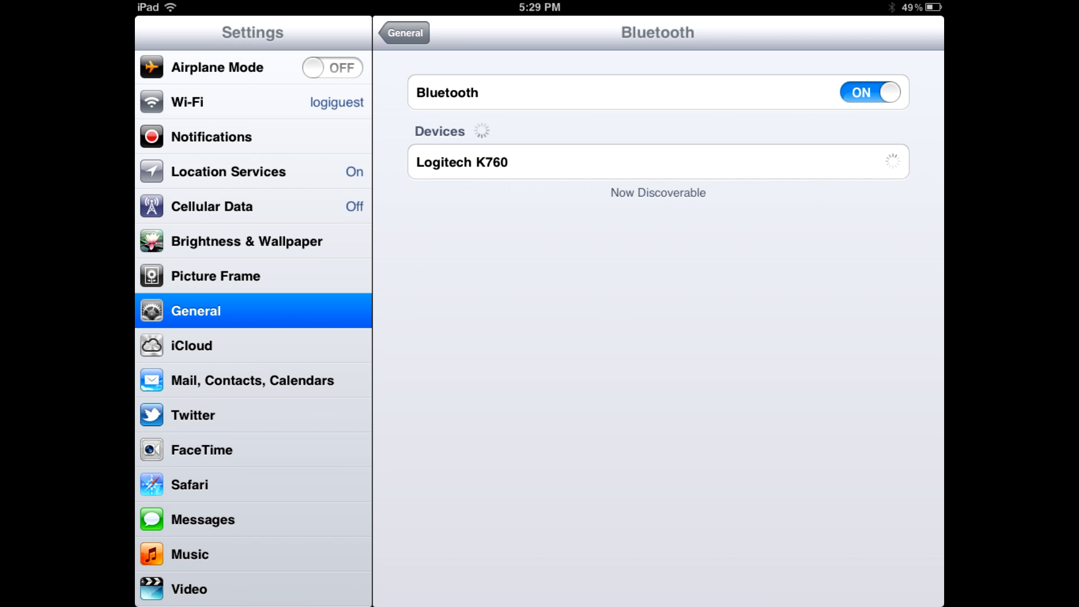